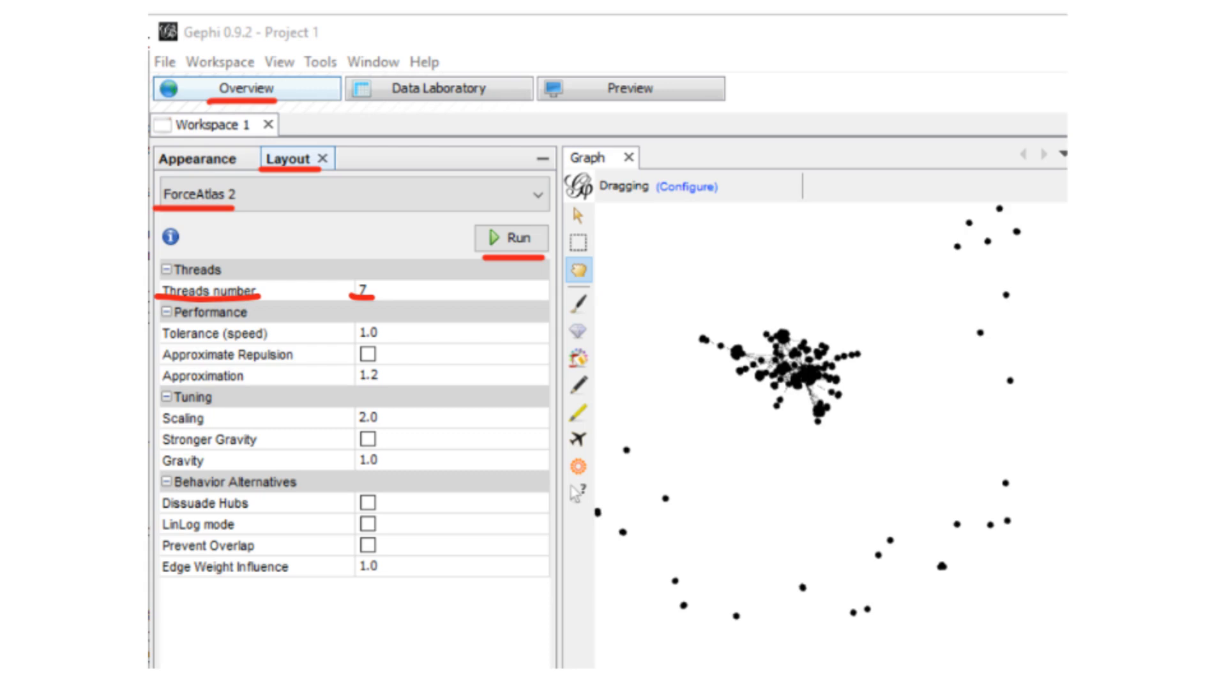
Run the Fruchterman Reingold layout to spread out the network's nodes.
{"action": "left_click", "coordinate": [512, 238]}
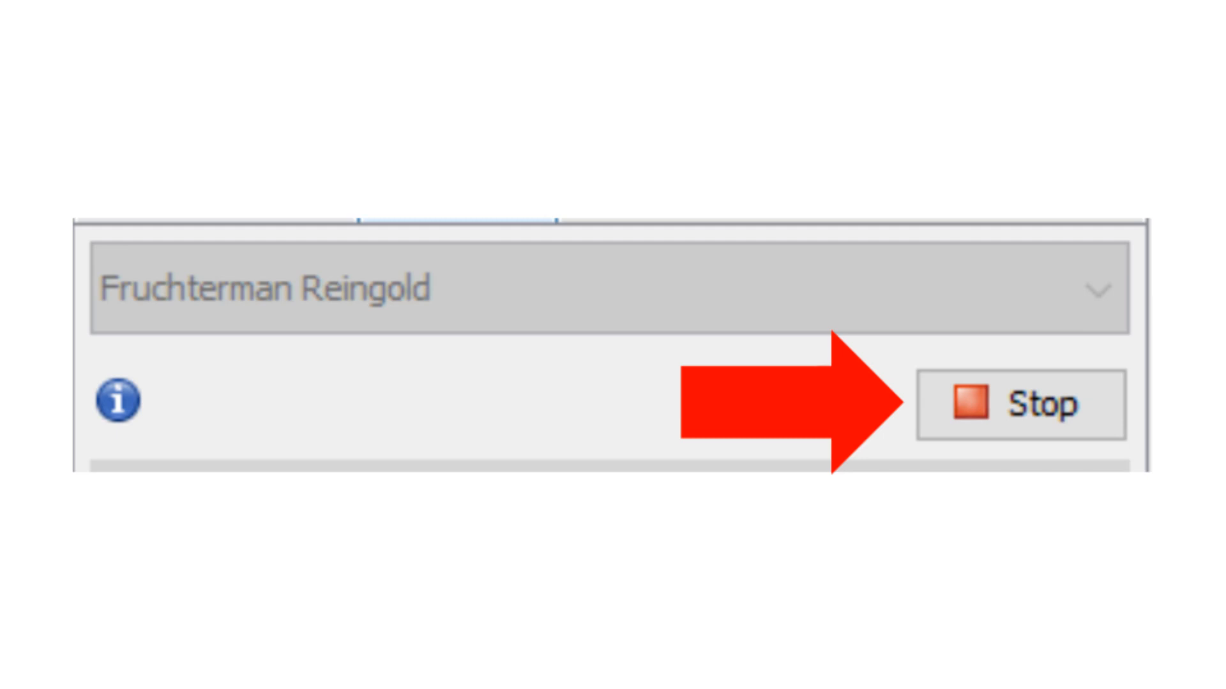
Rank node sizes by In-Degree, minimum 5 and maximum 22.
{"action": "left_click", "coordinate": [1020, 404]}
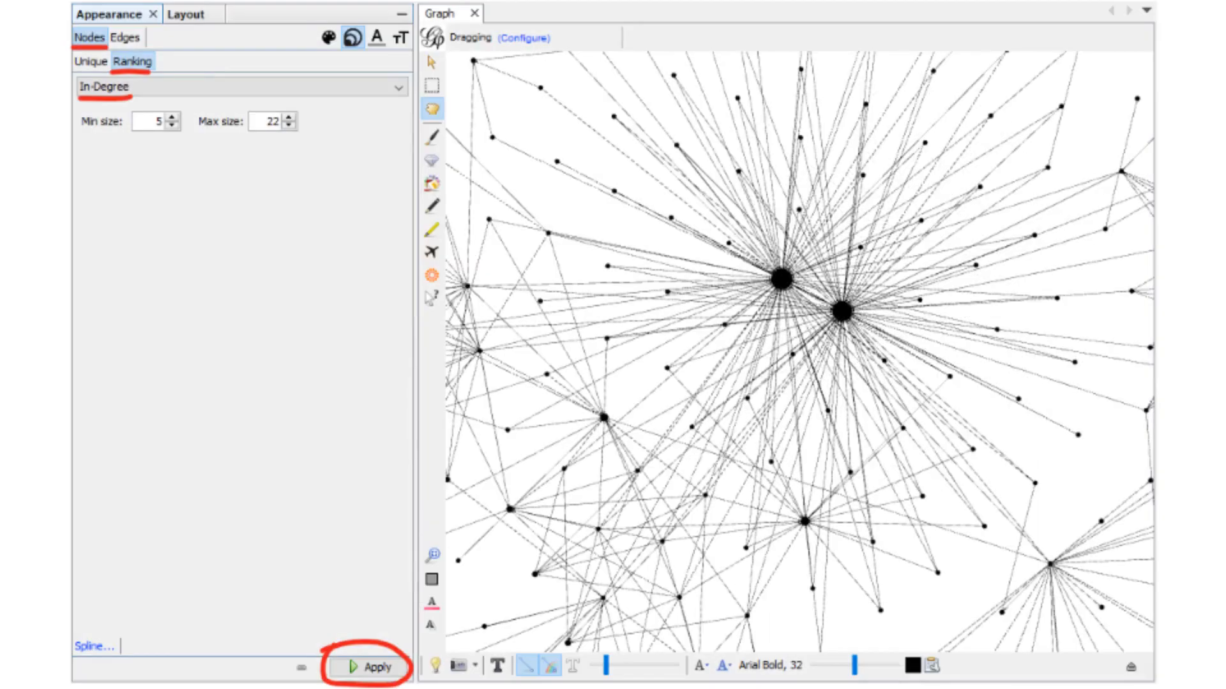
{"action": "left_click", "coordinate": [368, 667]}
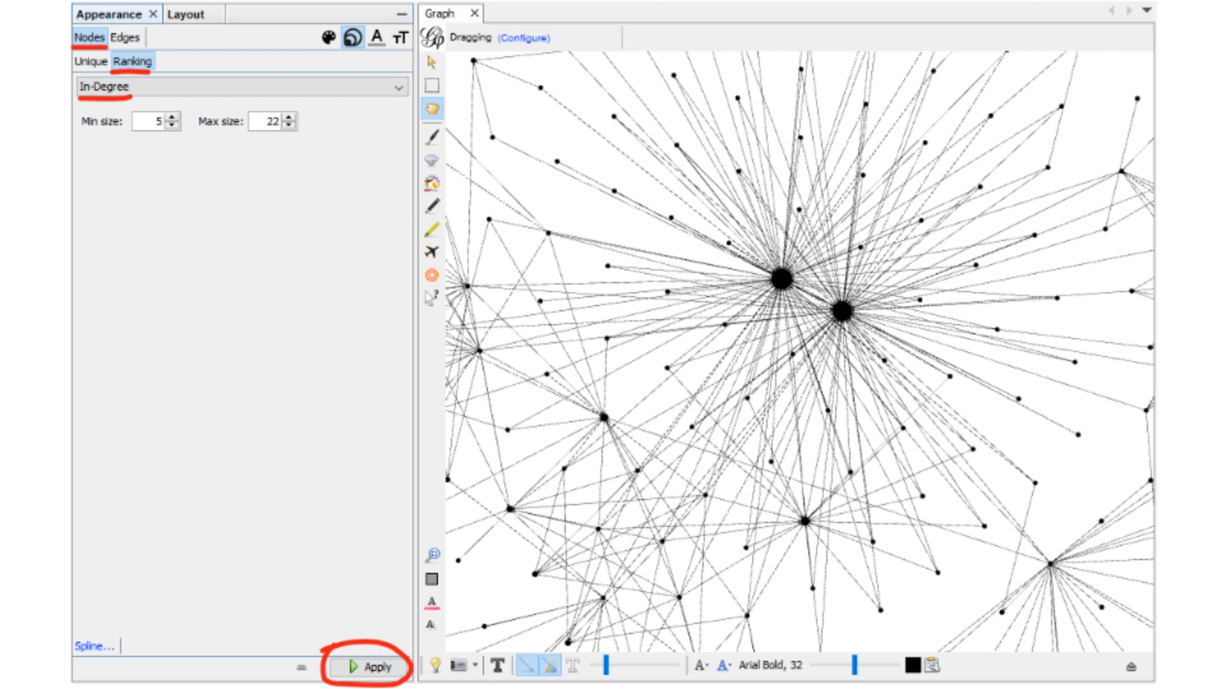
Re-rank node sizes by subscriberCount instead of In-Degree.
{"action": "left_click", "coordinate": [235, 87]}
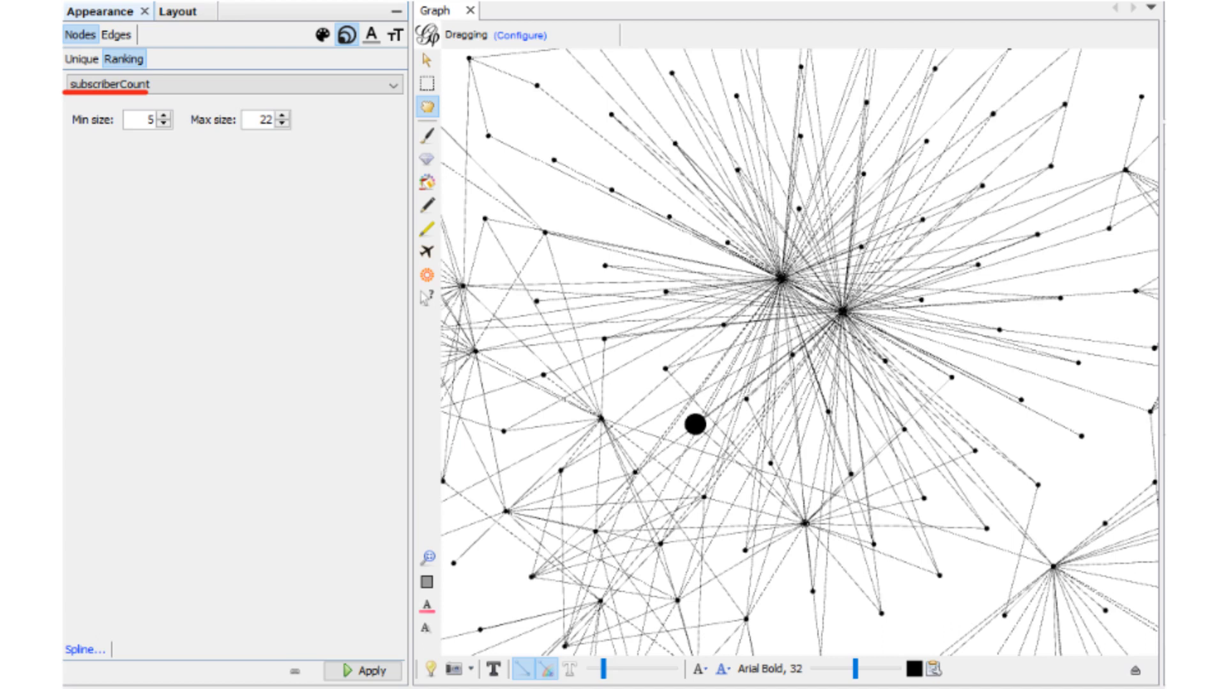
{"action": "left_click", "coordinate": [151, 86]}
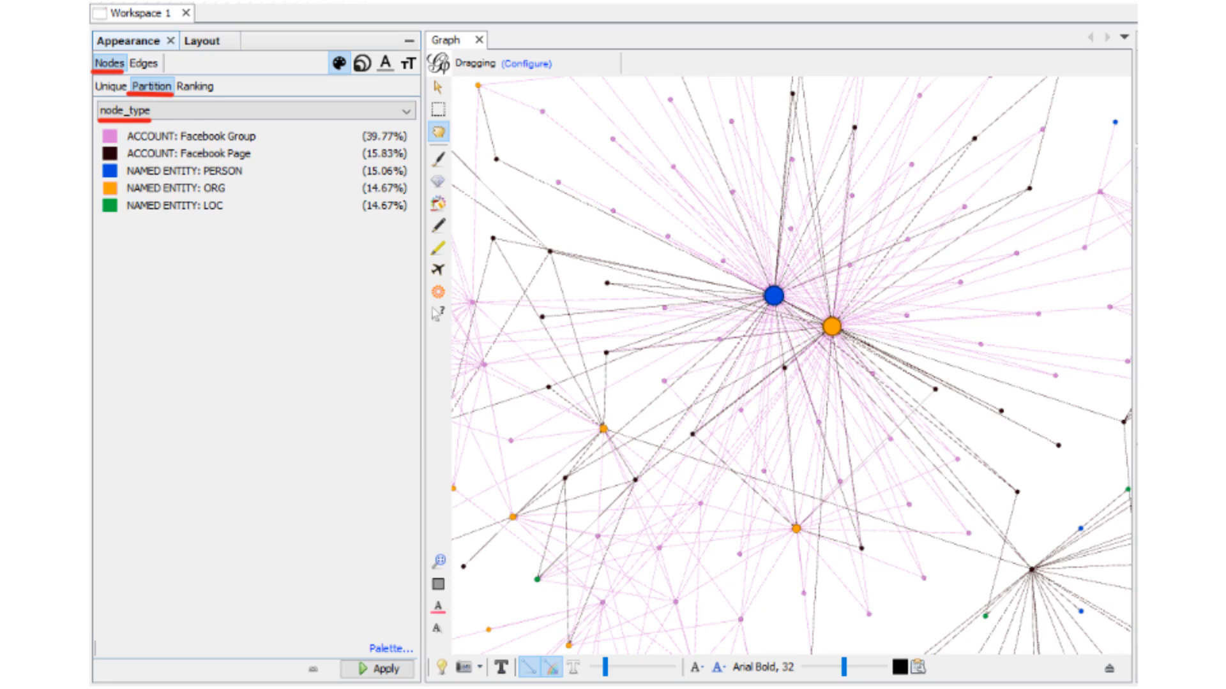
Colour nodes by the node_type partition.
{"action": "left_click", "coordinate": [500, 666]}
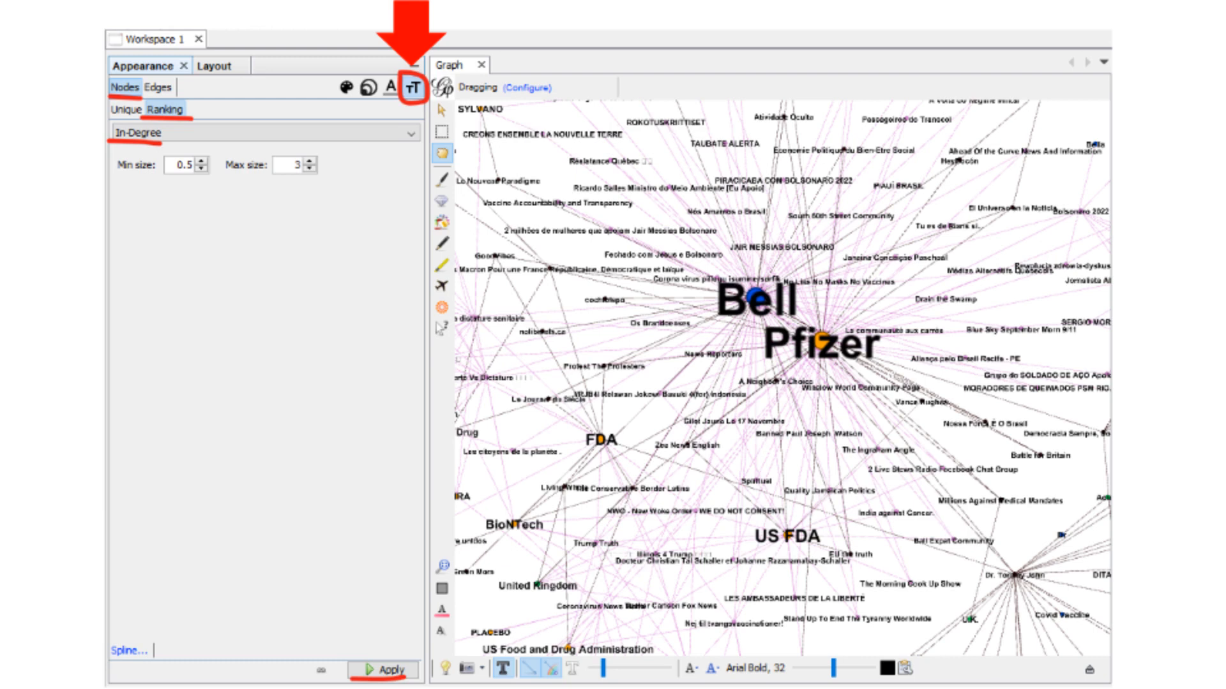
{"action": "left_click", "coordinate": [285, 237]}
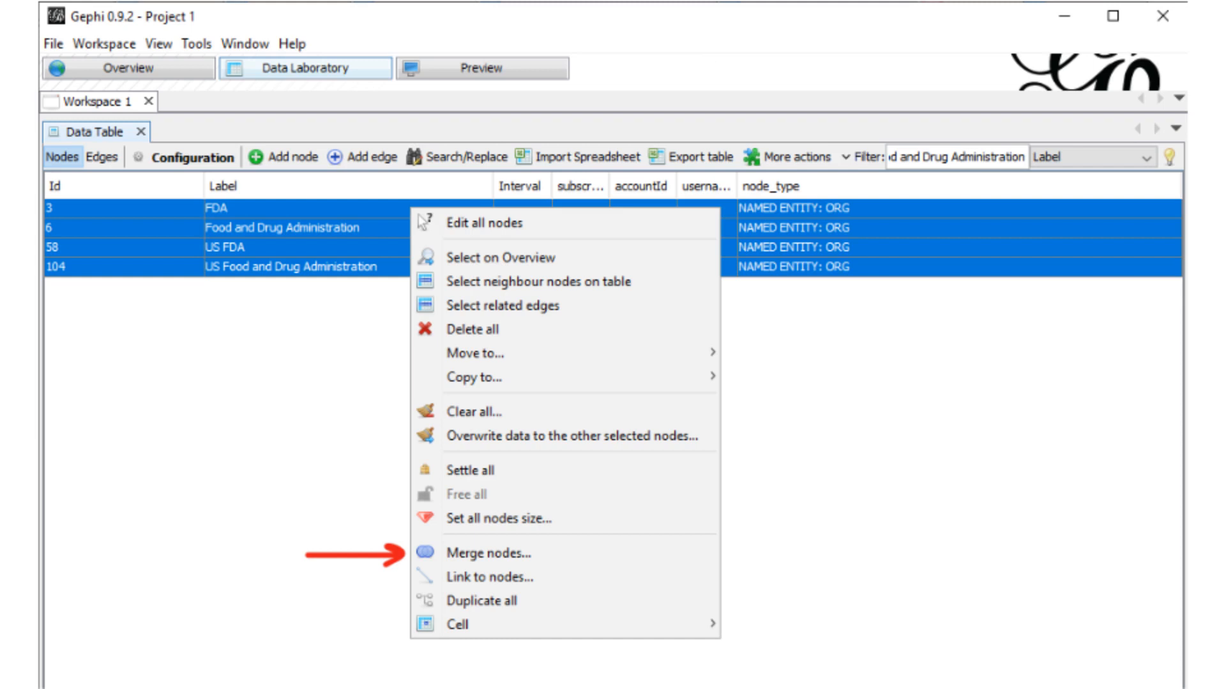
Set 3 - FDA as the main row in the Merge nodes dialog, deleting merged nodes.
{"action": "left_click", "coordinate": [488, 553]}
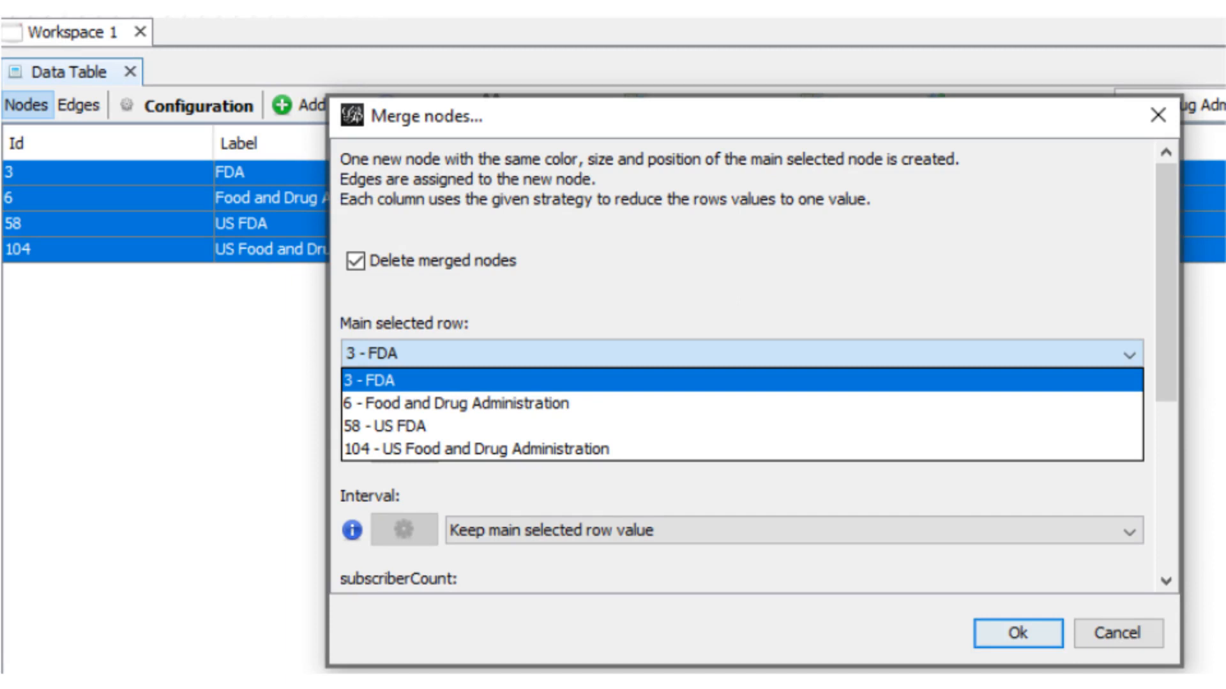
{"action": "left_click", "coordinate": [1016, 633]}
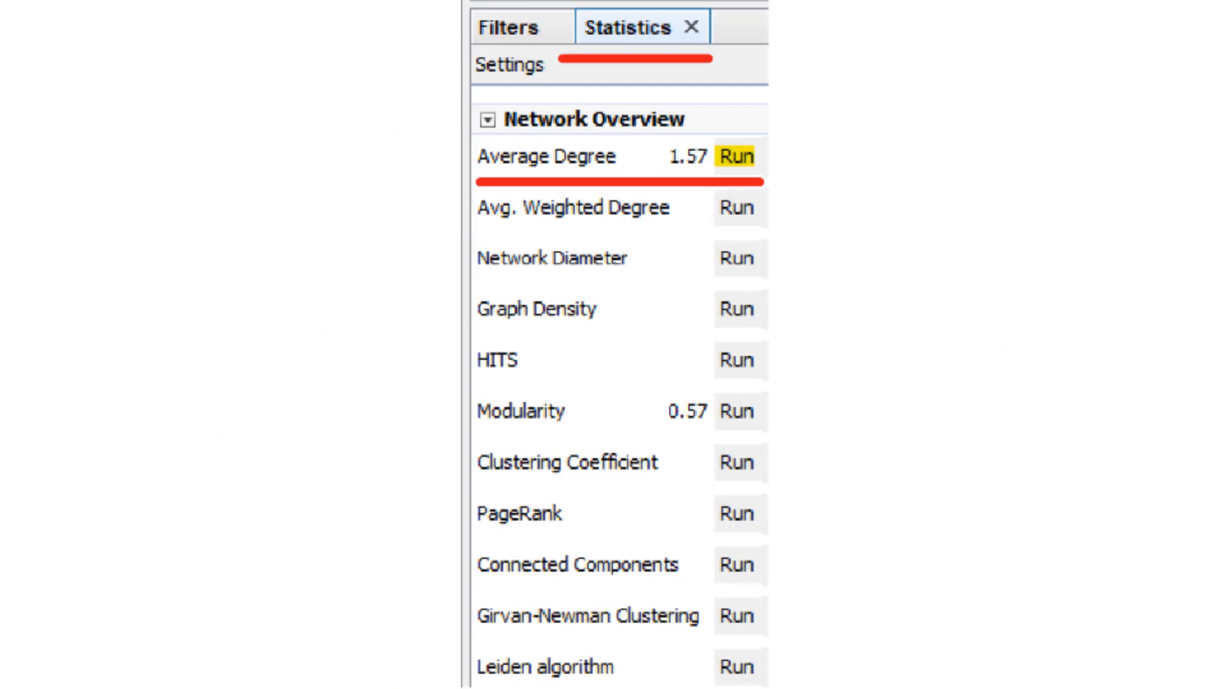
{"action": "left_click", "coordinate": [232, 277]}
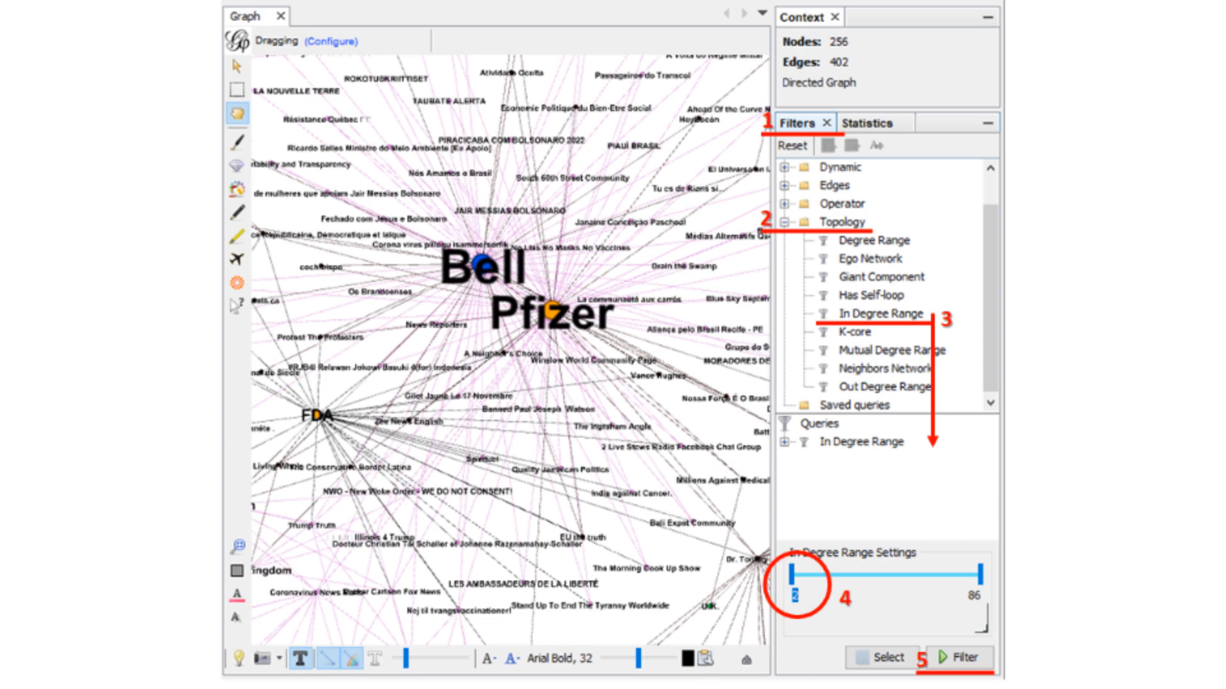
Apply the In Degree Range filter with minimum 2, leaving 36 nodes.
{"action": "left_click", "coordinate": [965, 657]}
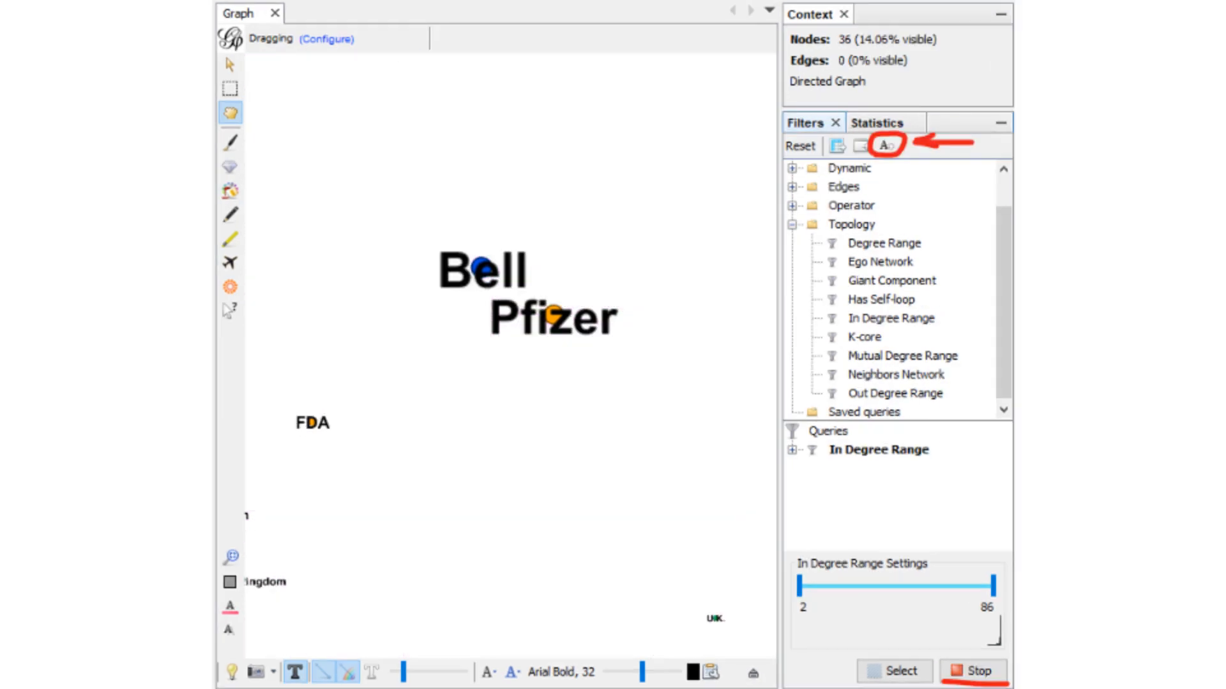